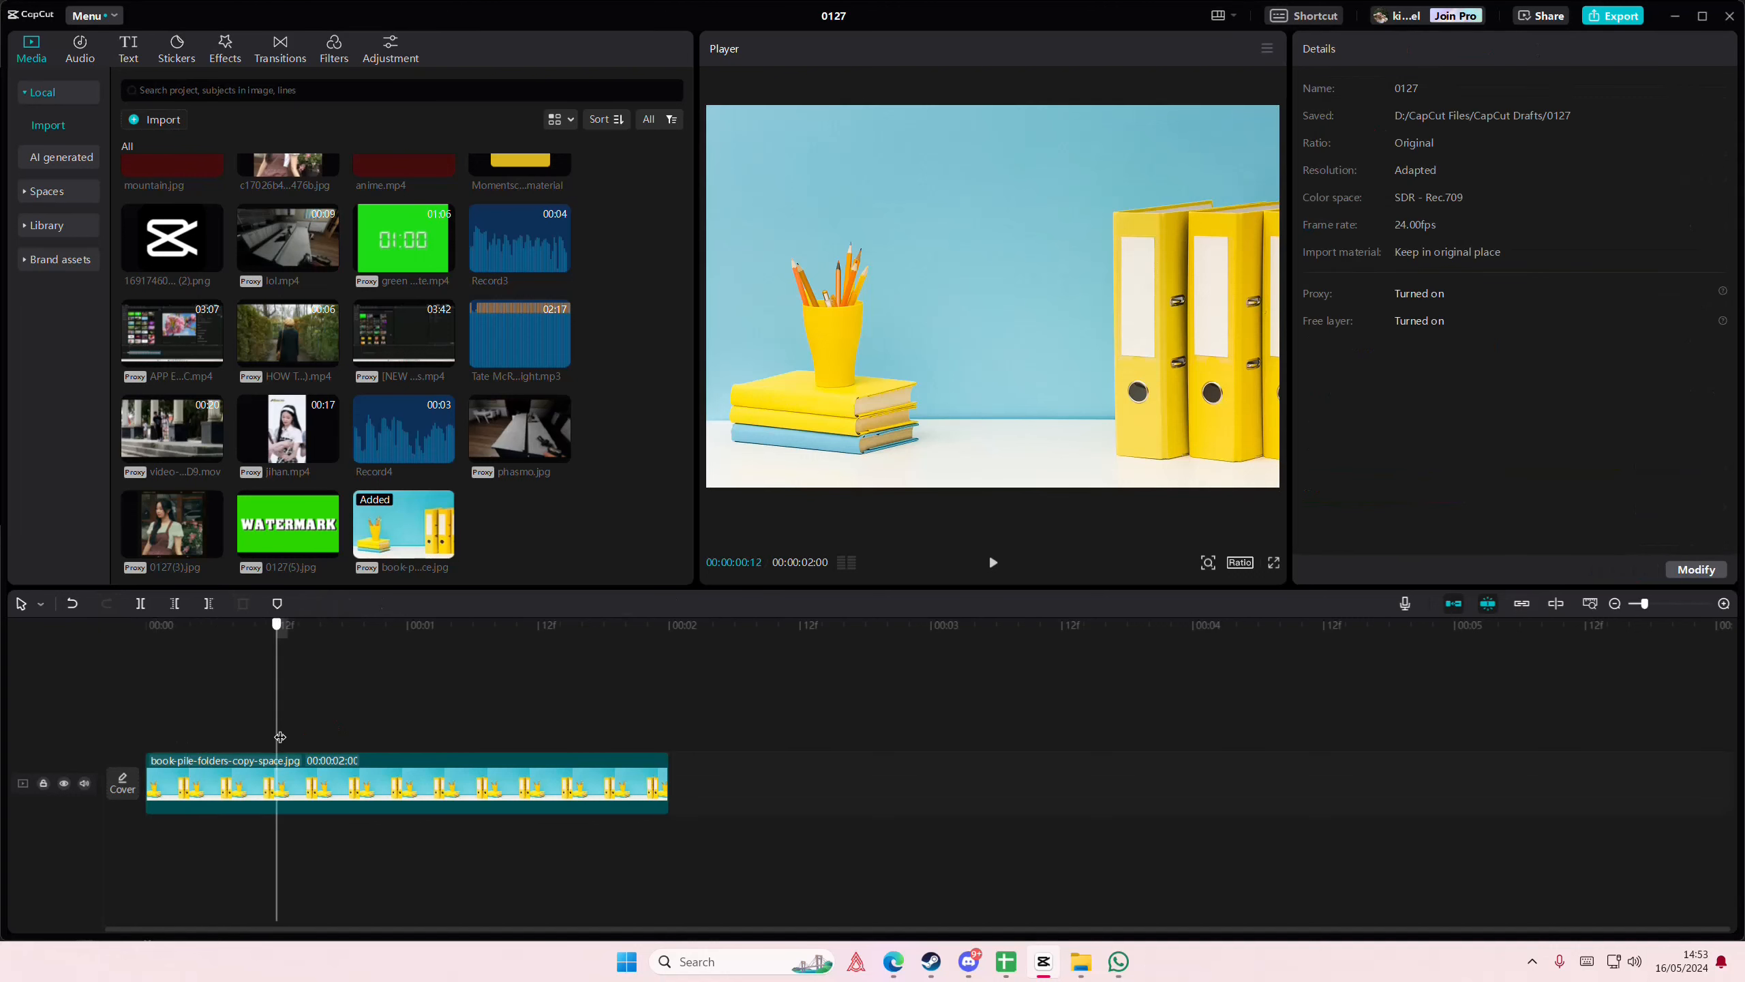
# - Select the desk photo clip on the timeline
pyautogui.click(144, 624)
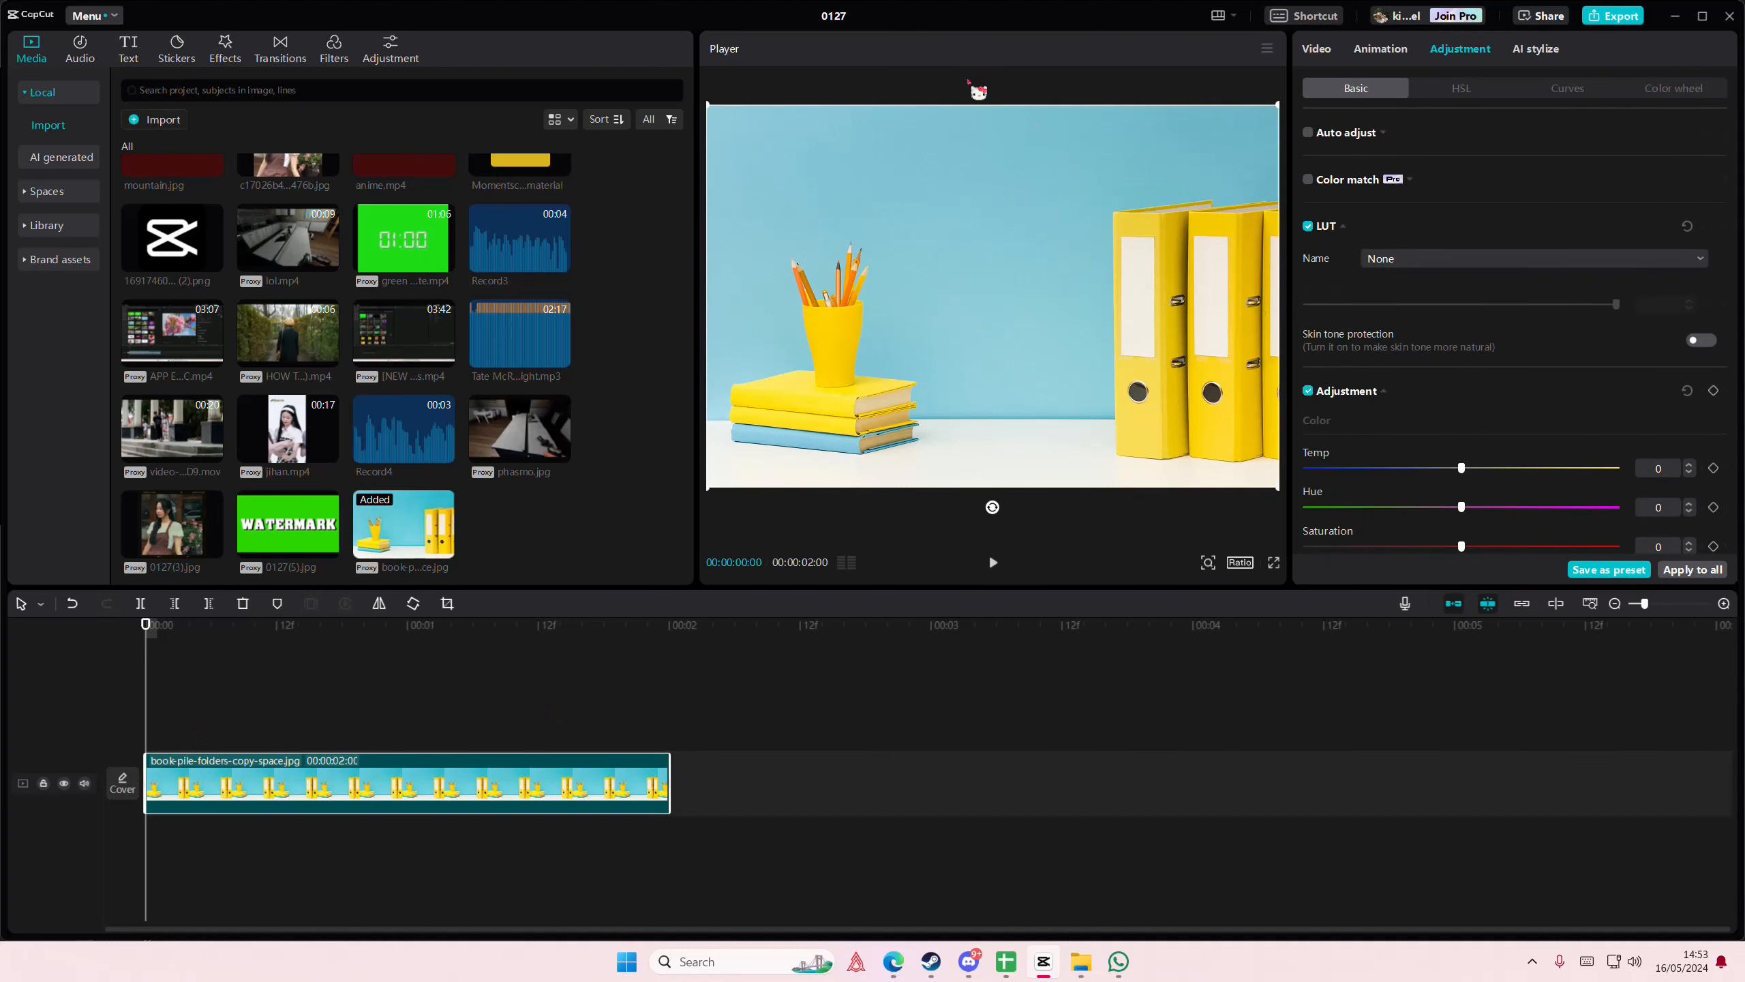
pyautogui.moveTo(712, 490)
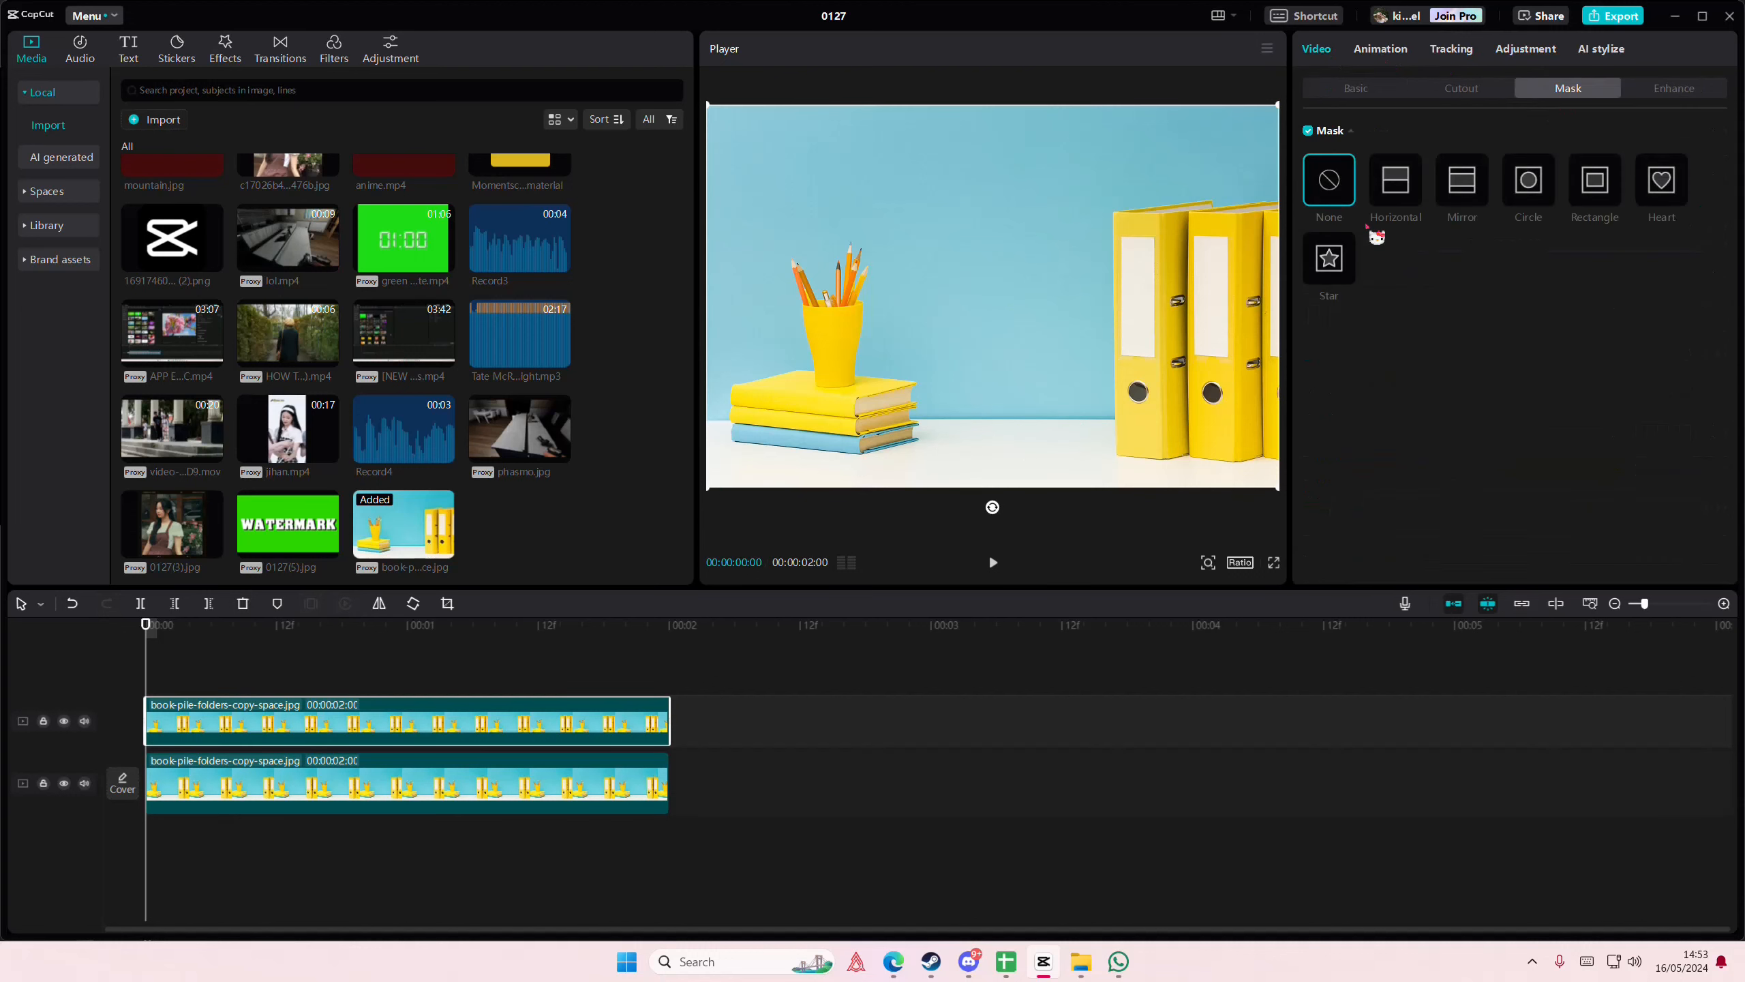
# - Apply a Mirror mask to the top copy and narrow its band to size 1623
pyautogui.click(1594, 180)
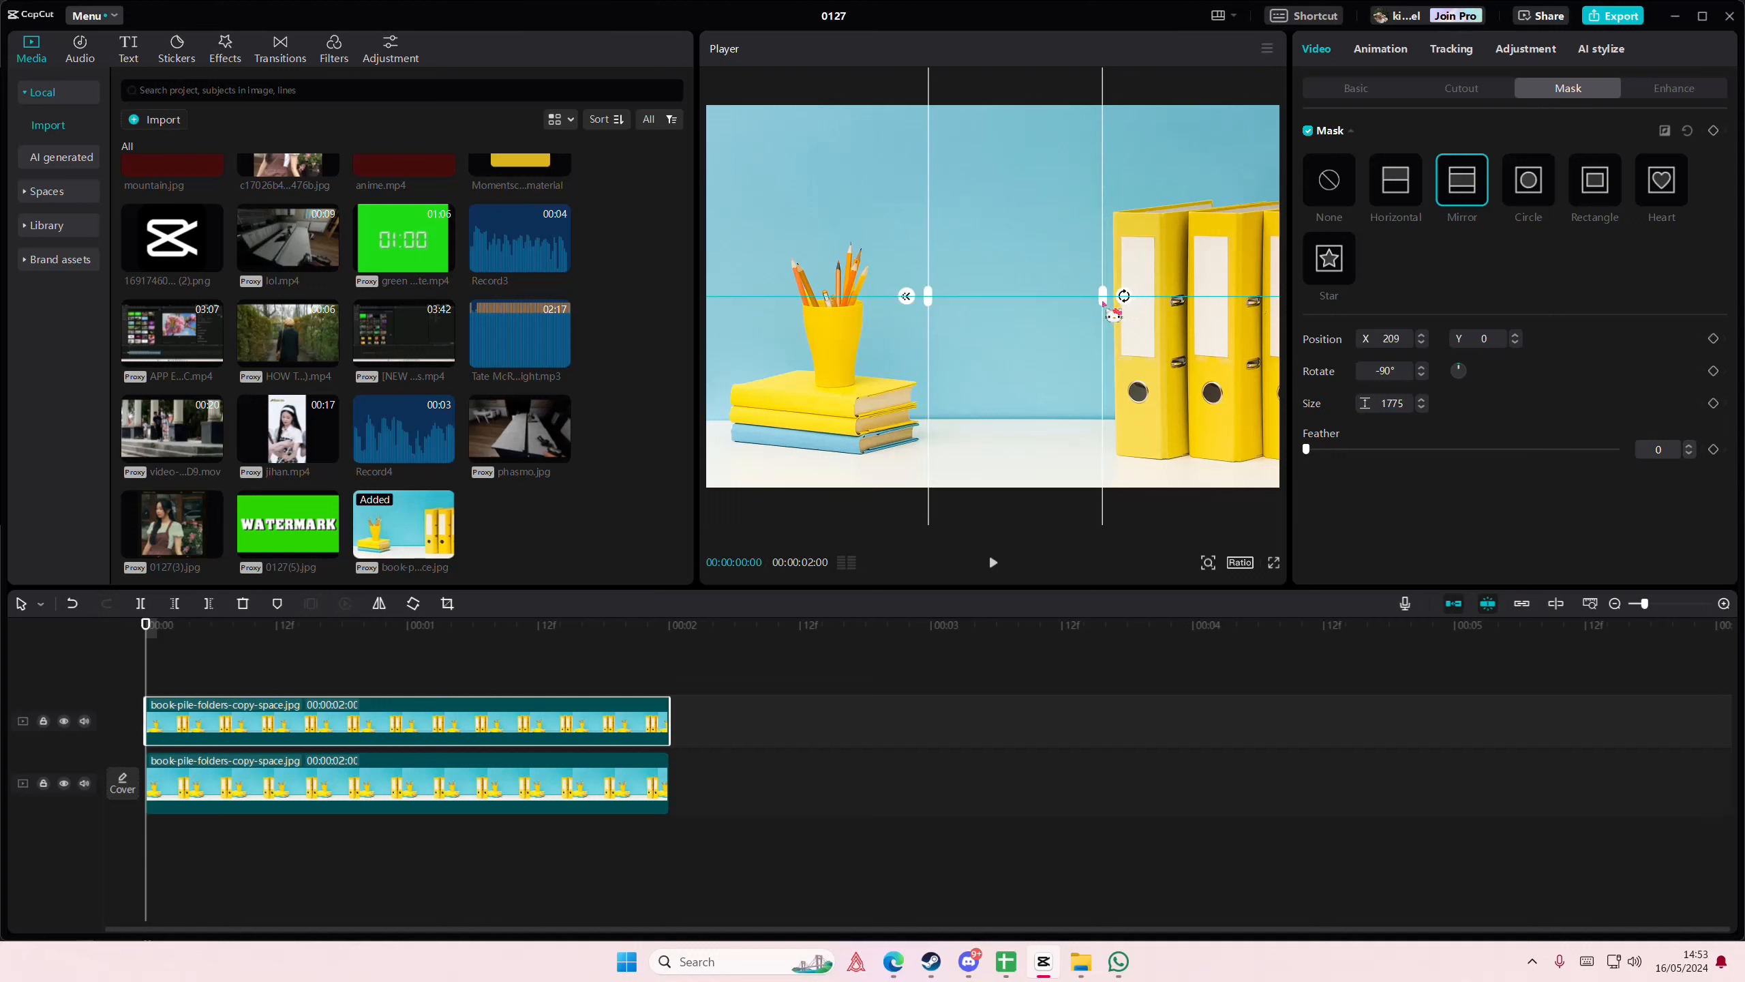
pyautogui.moveTo(1124, 296); pyautogui.dragTo(1100, 296)
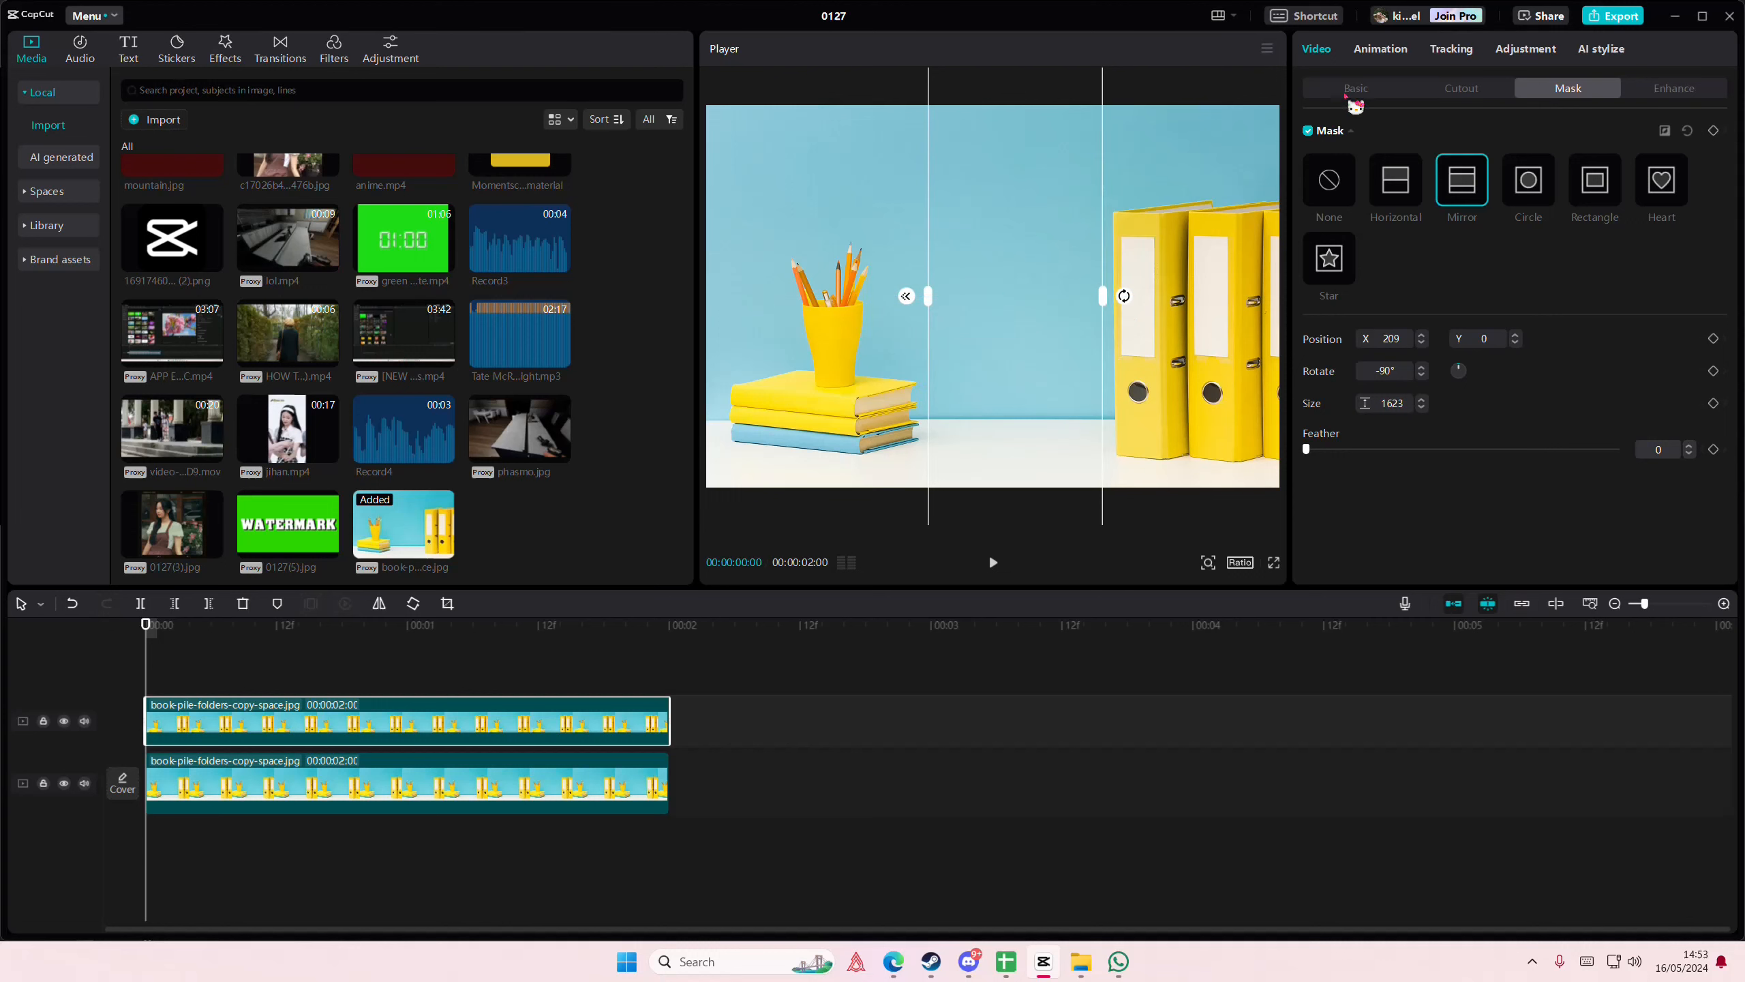
# - In Basic, shift the masked copy's X position right so it covers the folders
pyautogui.click(1354, 87)
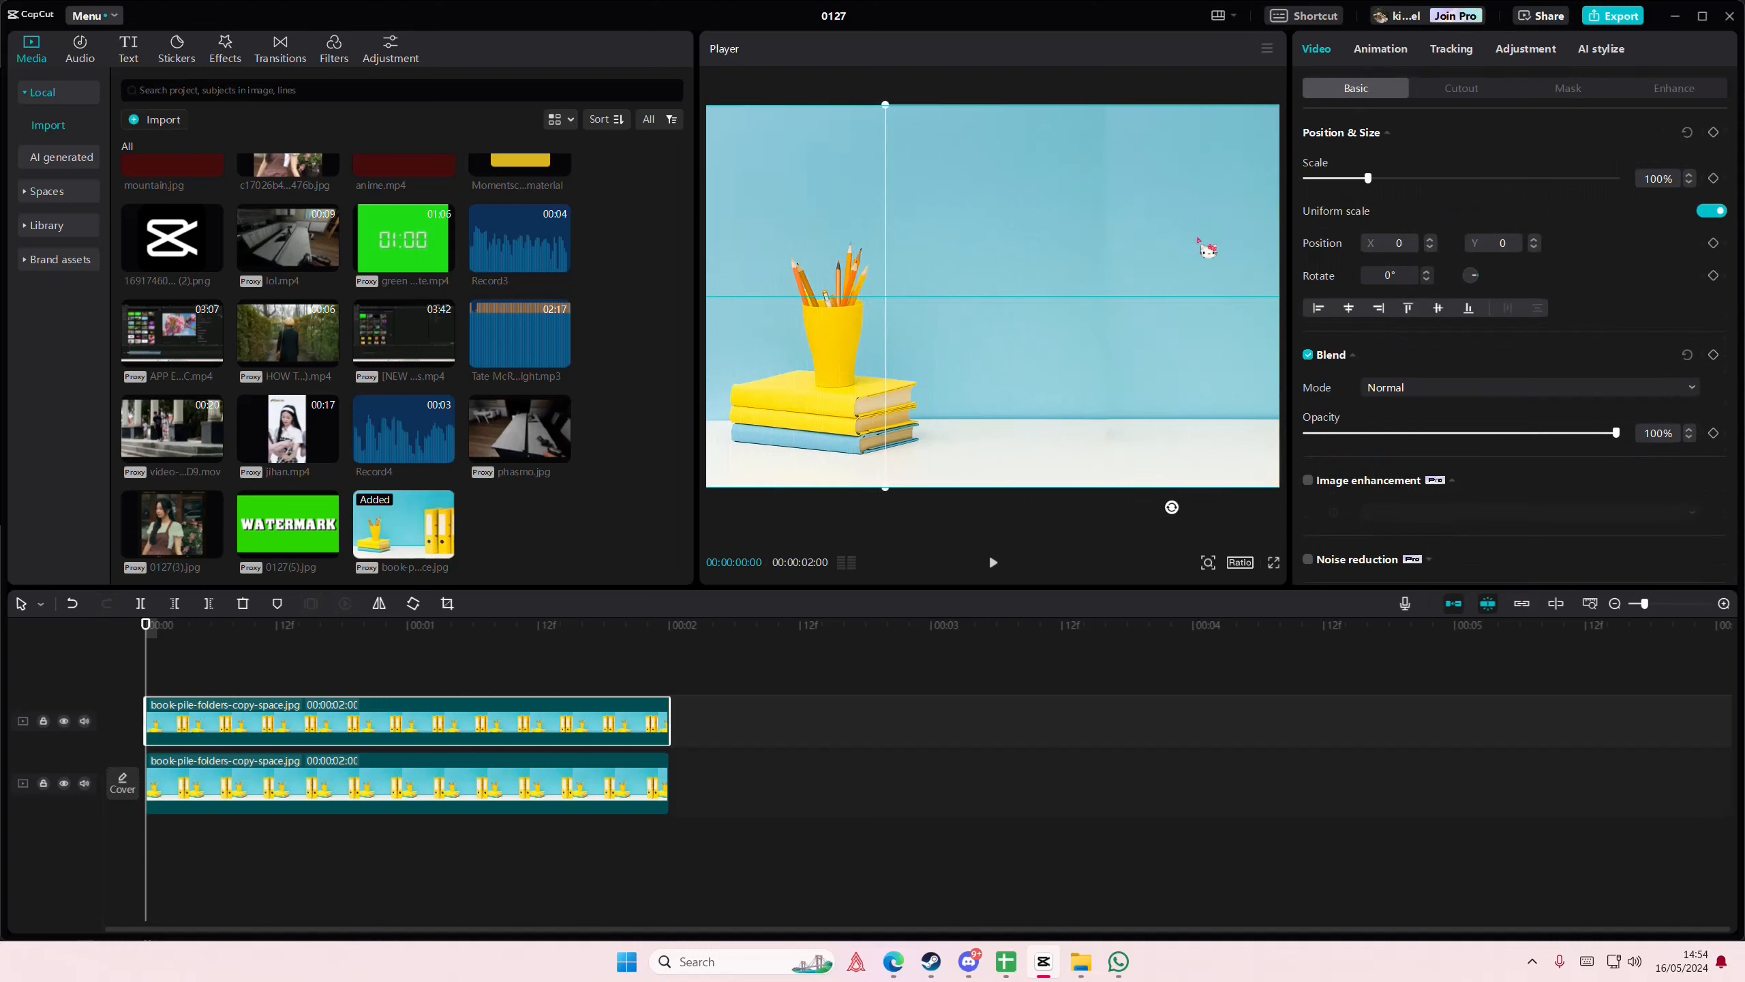
pyautogui.moveTo(1197, 246); pyautogui.dragTo(1252, 230)
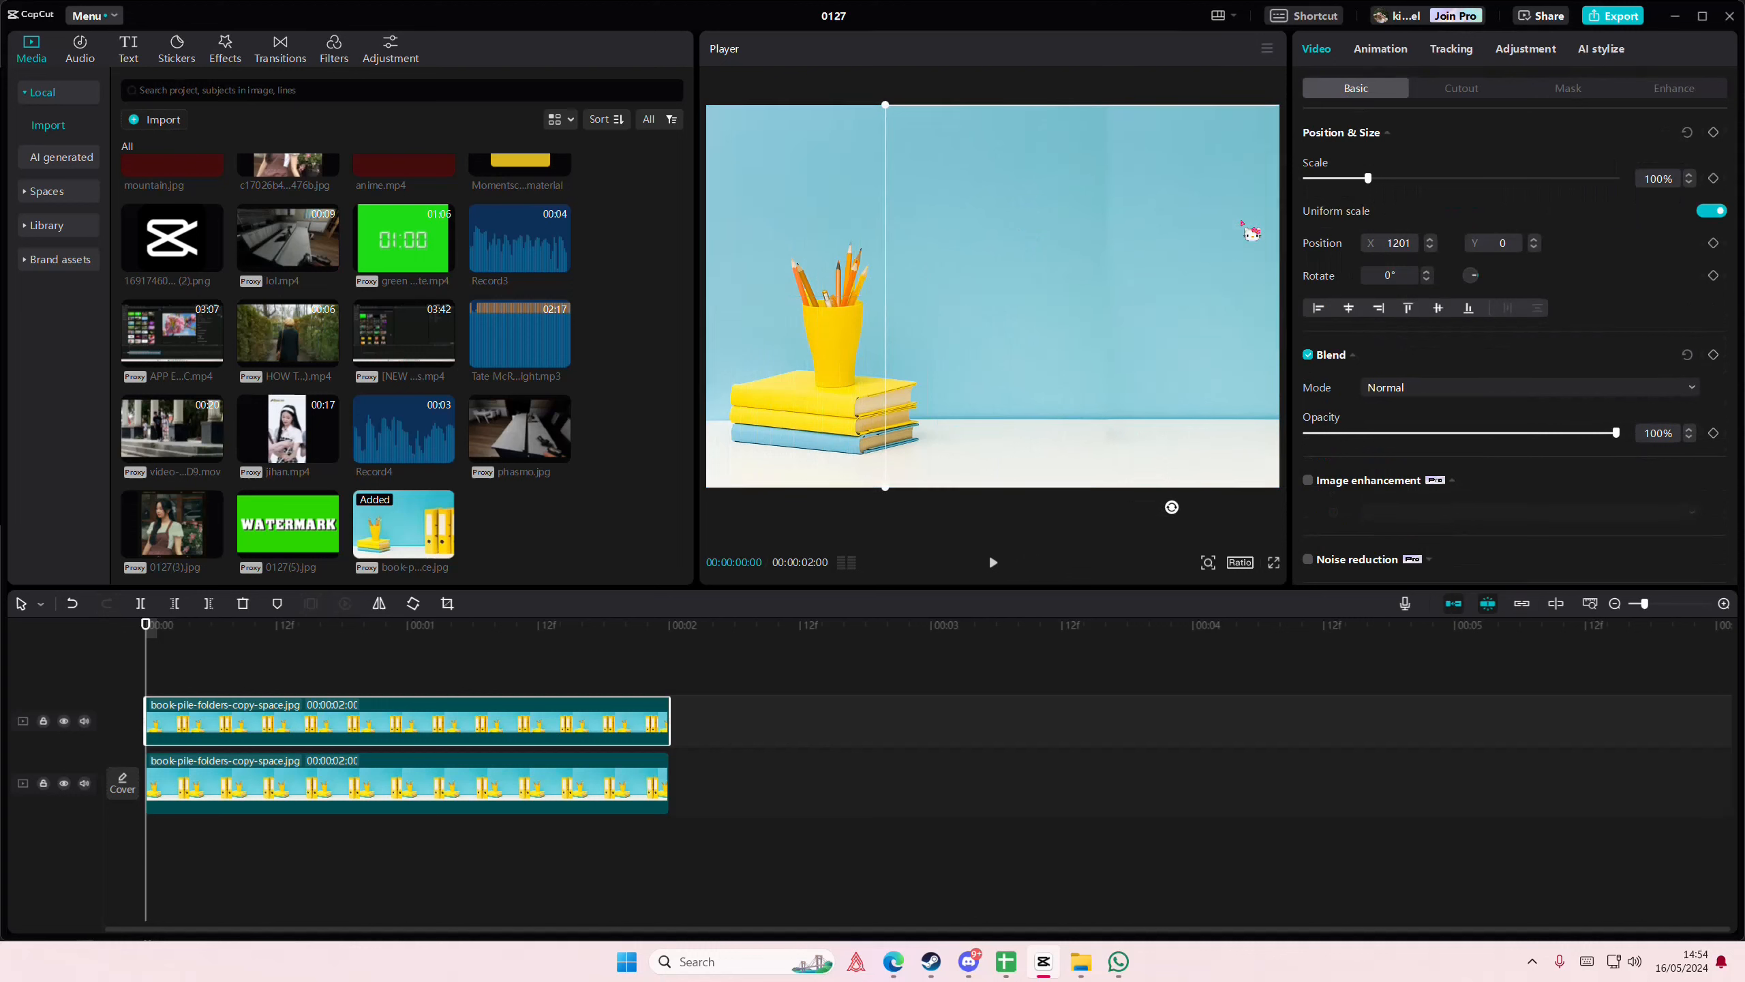
pyautogui.click(1566, 87)
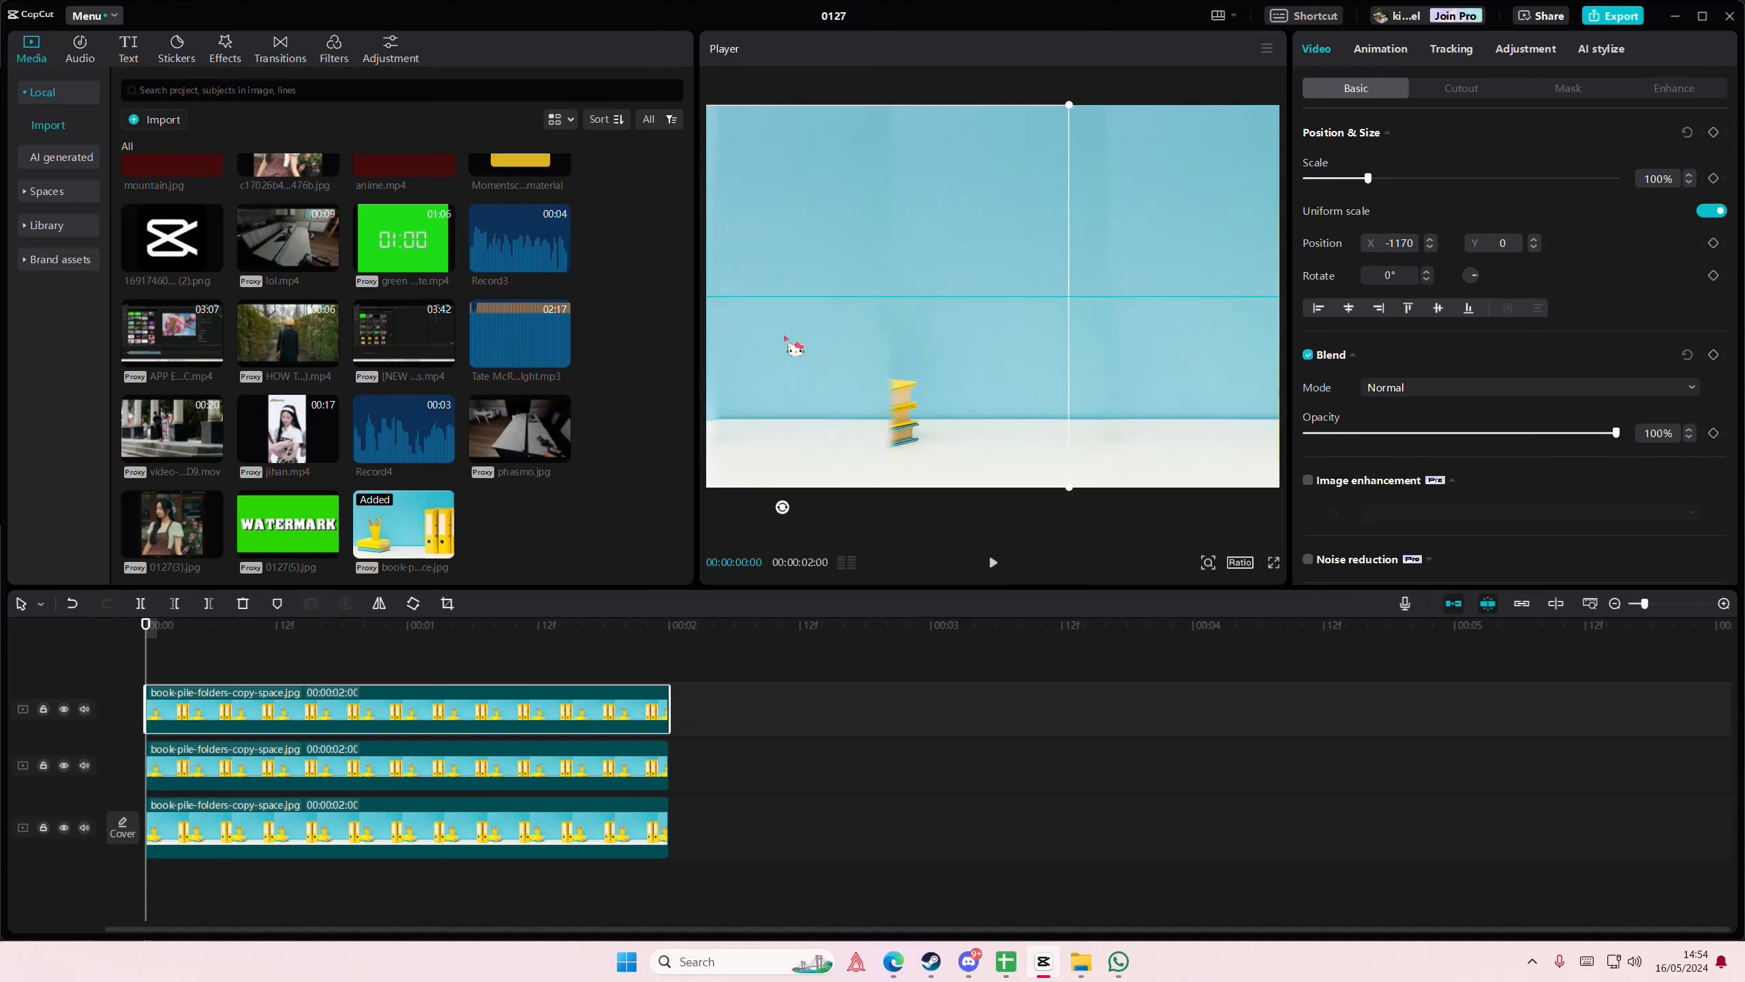
# - Position the new copy over the cup and books, then hide a middle copy track
pyautogui.moveTo(901, 417); pyautogui.dragTo(746, 418)
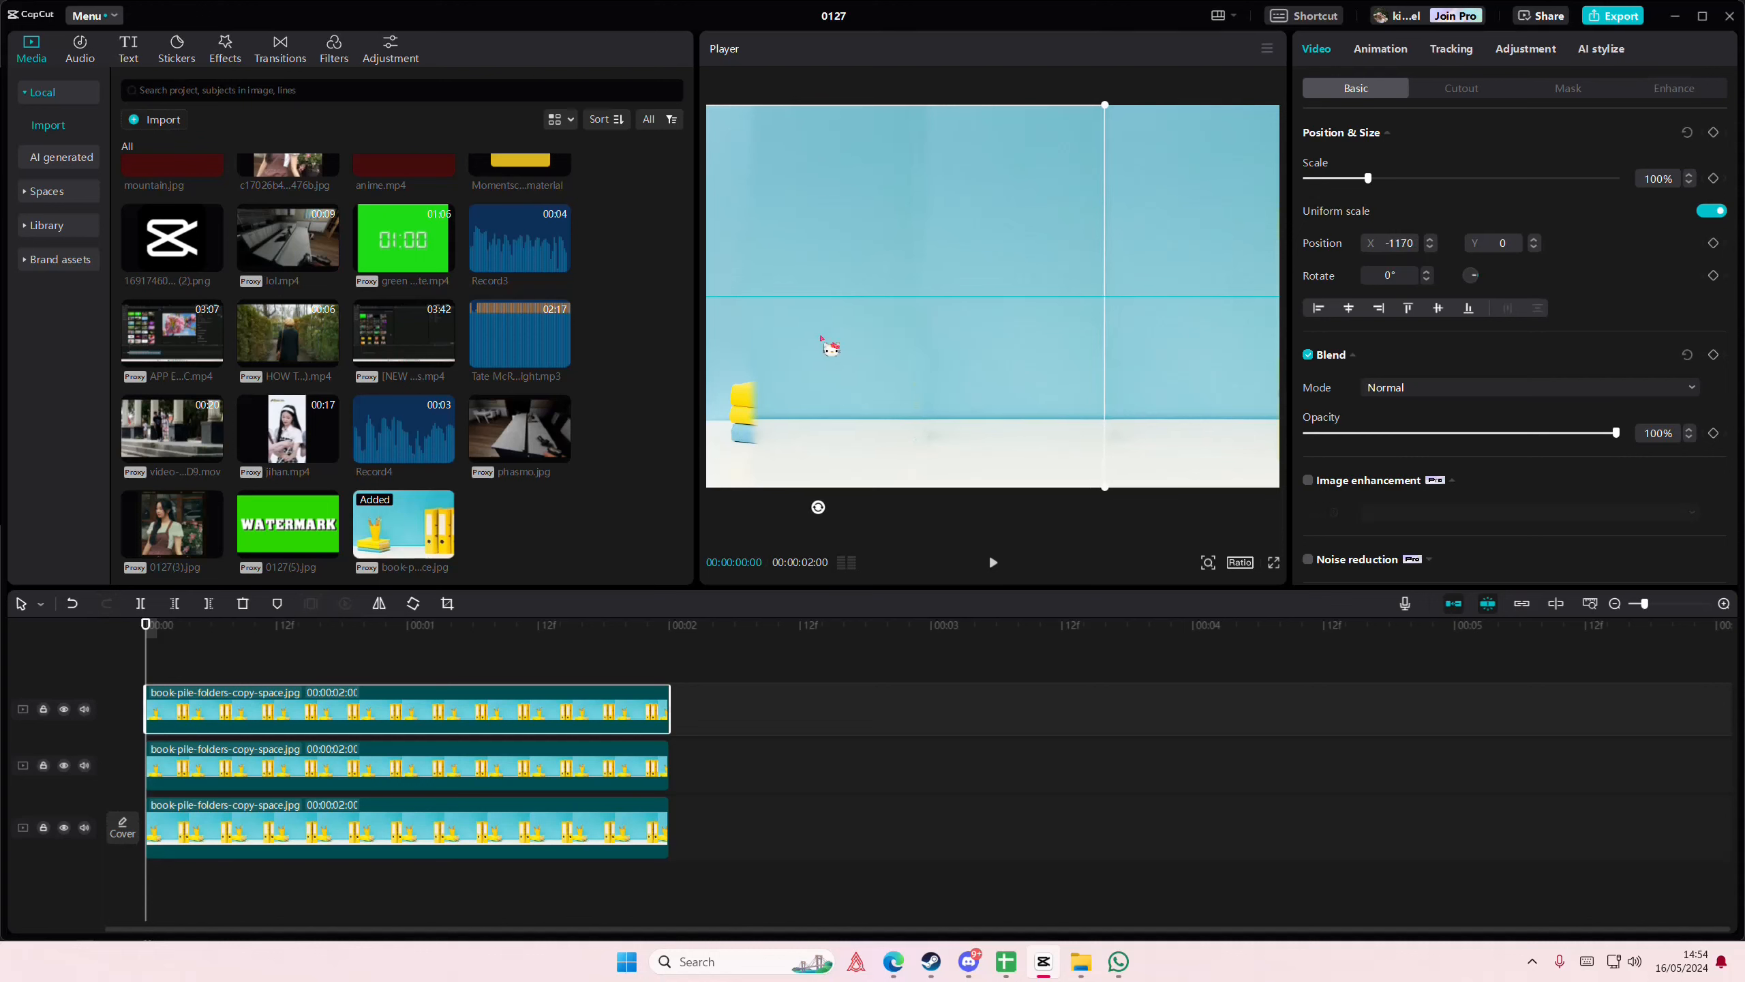
pyautogui.moveTo(829, 342); pyautogui.dragTo(889, 354)
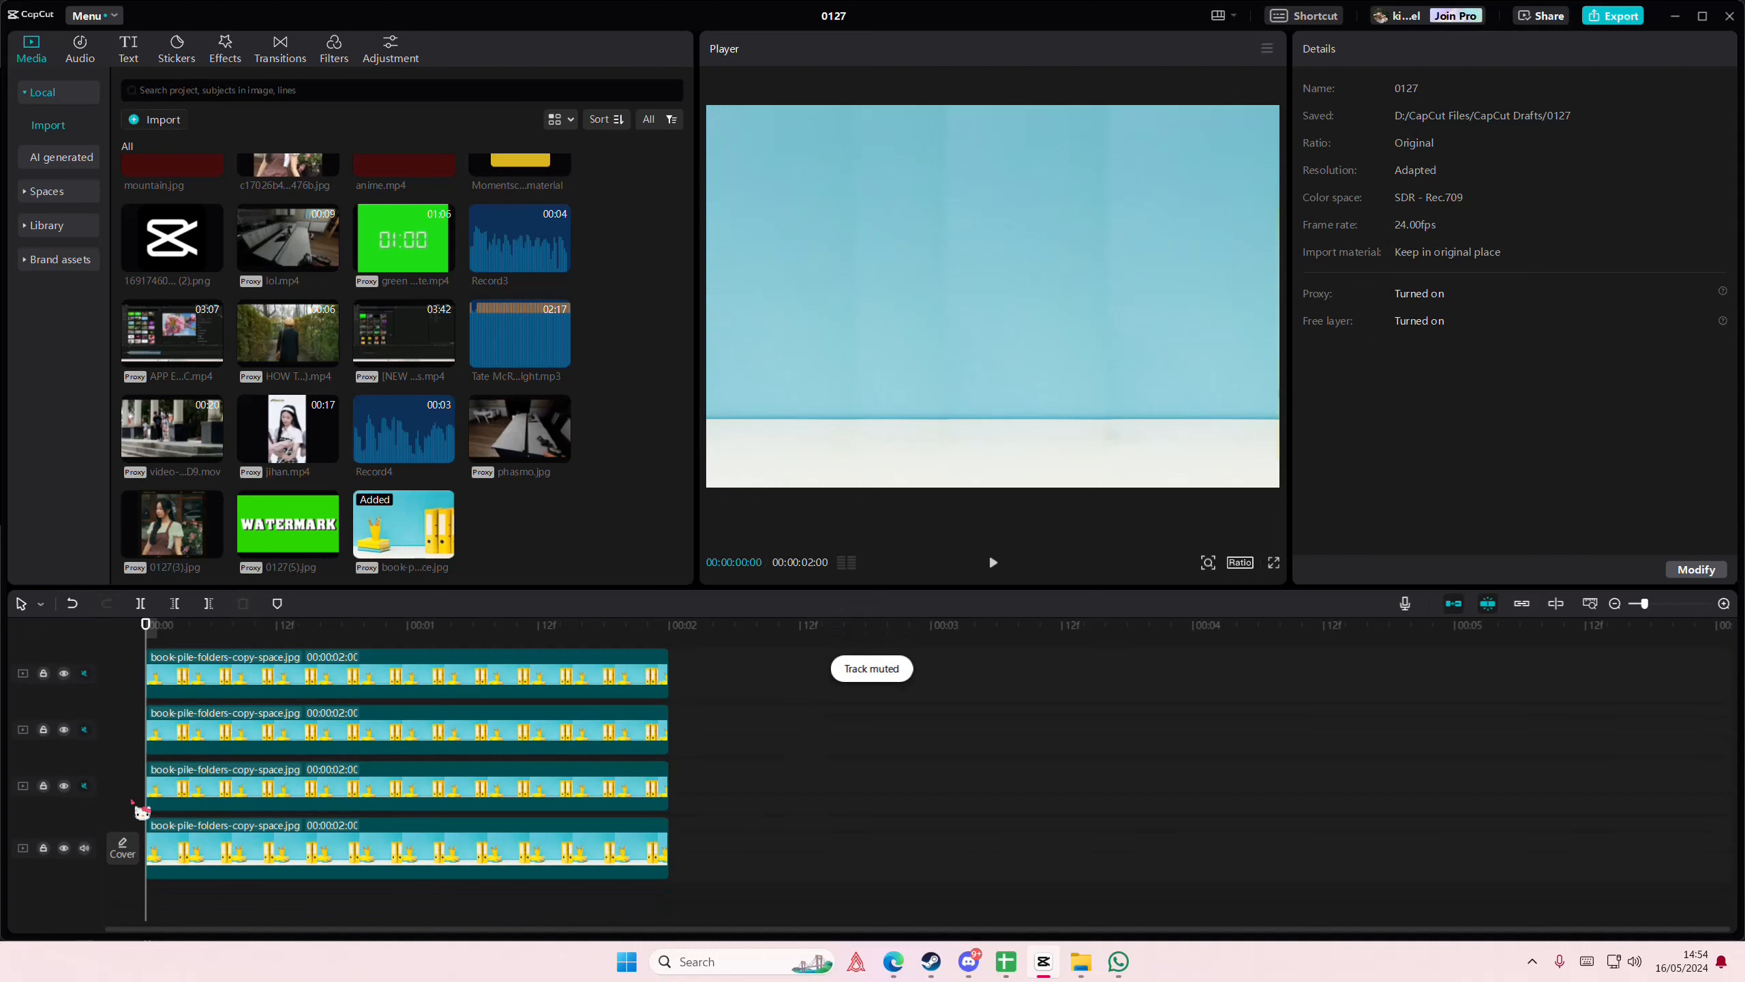
pyautogui.click(63, 674)
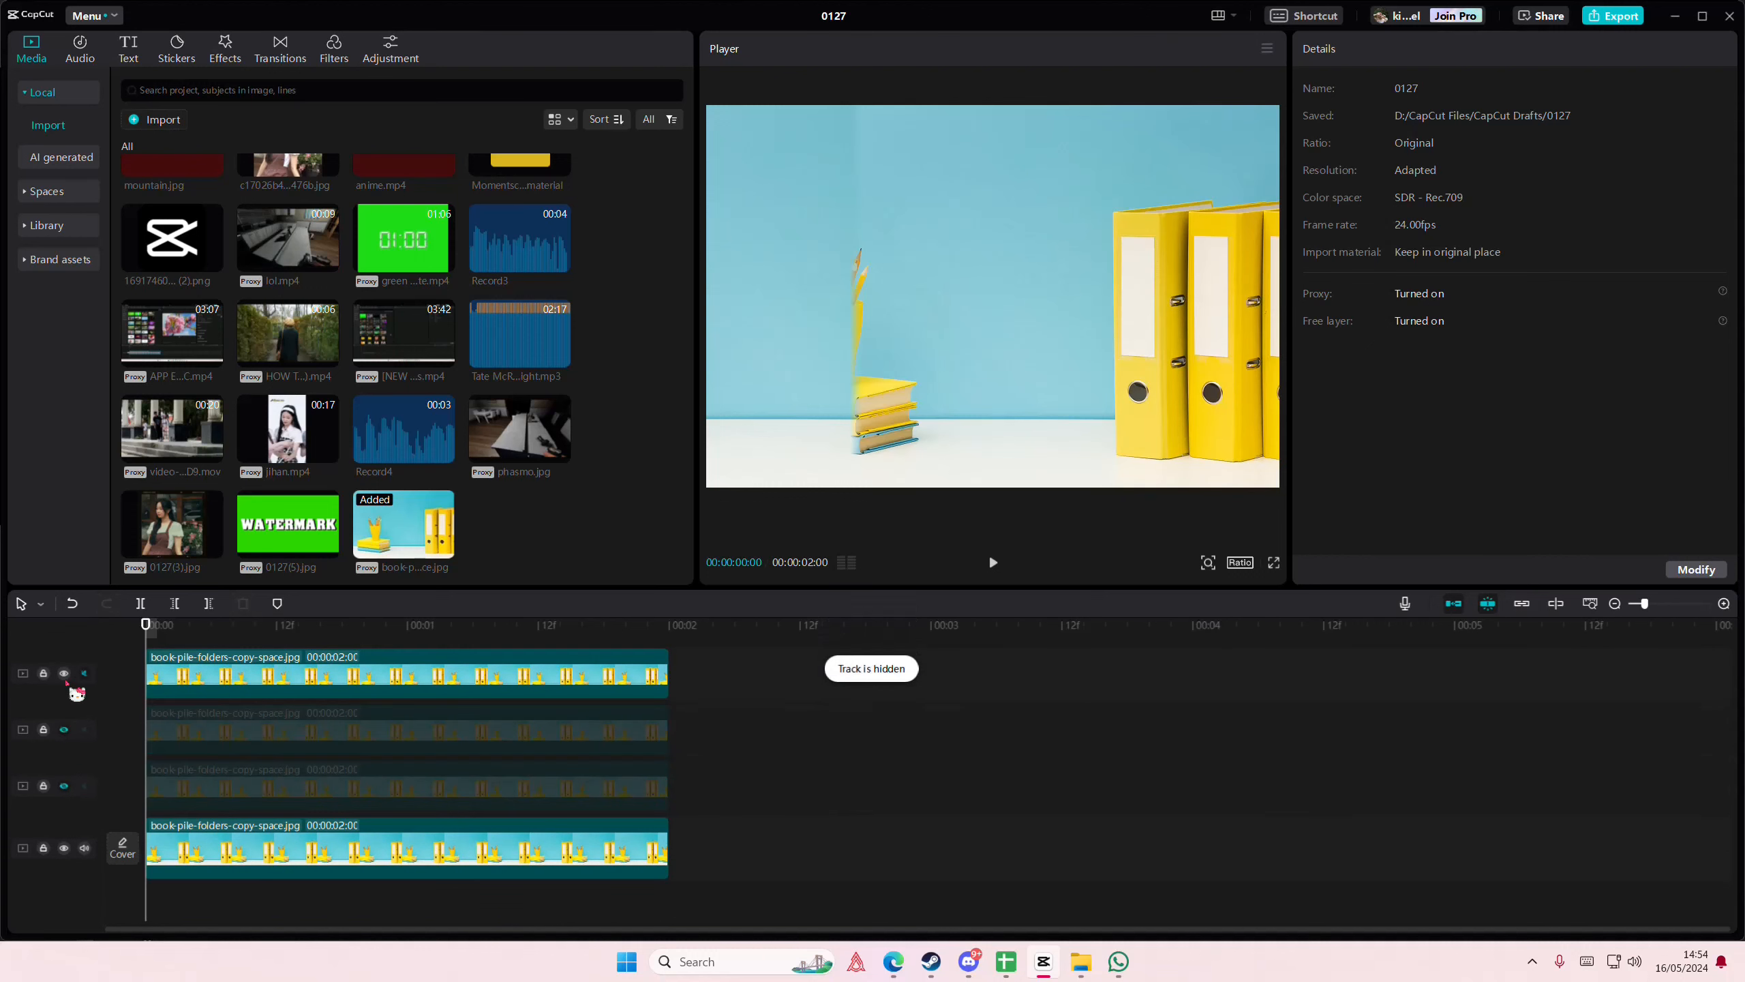